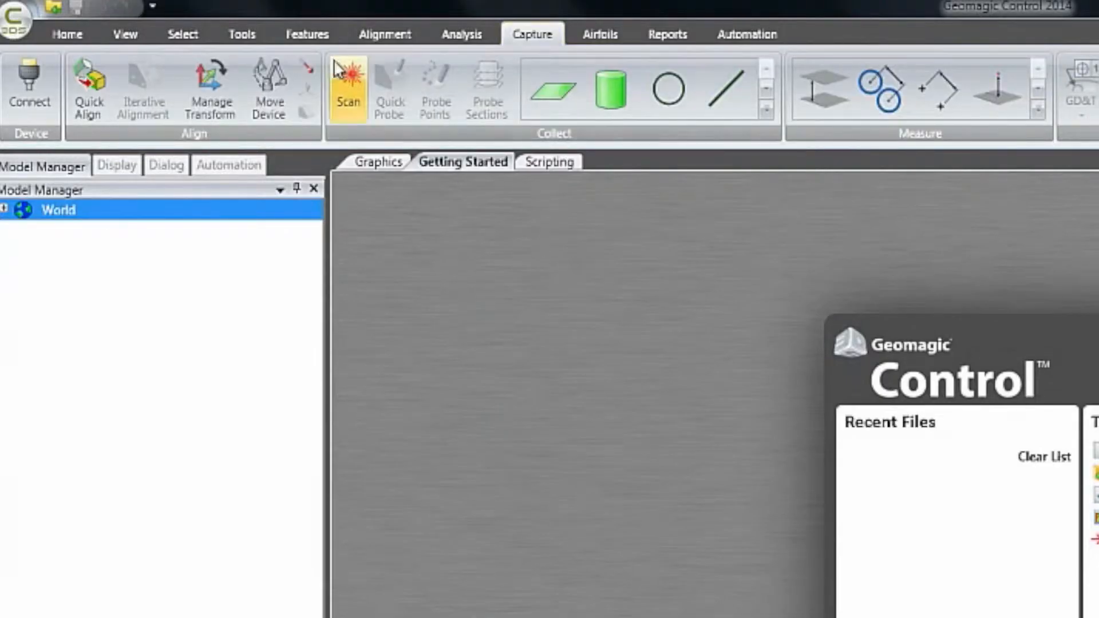
- Start a Geomagic Capture scan session with the scanner's live camera preview ready
left_click(347, 92)
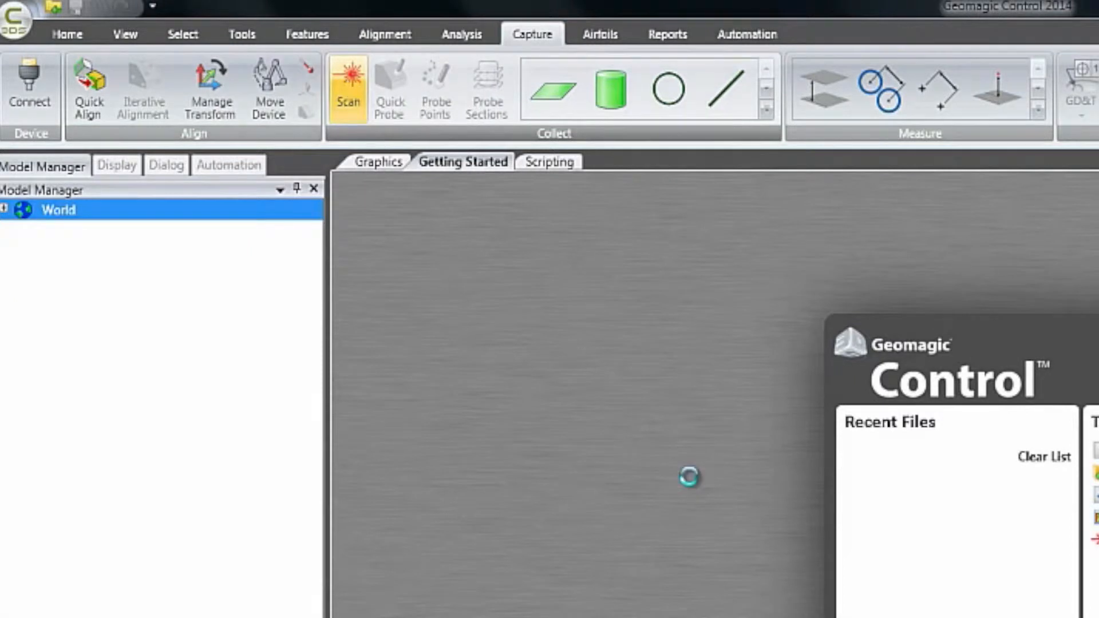
left_click(347, 86)
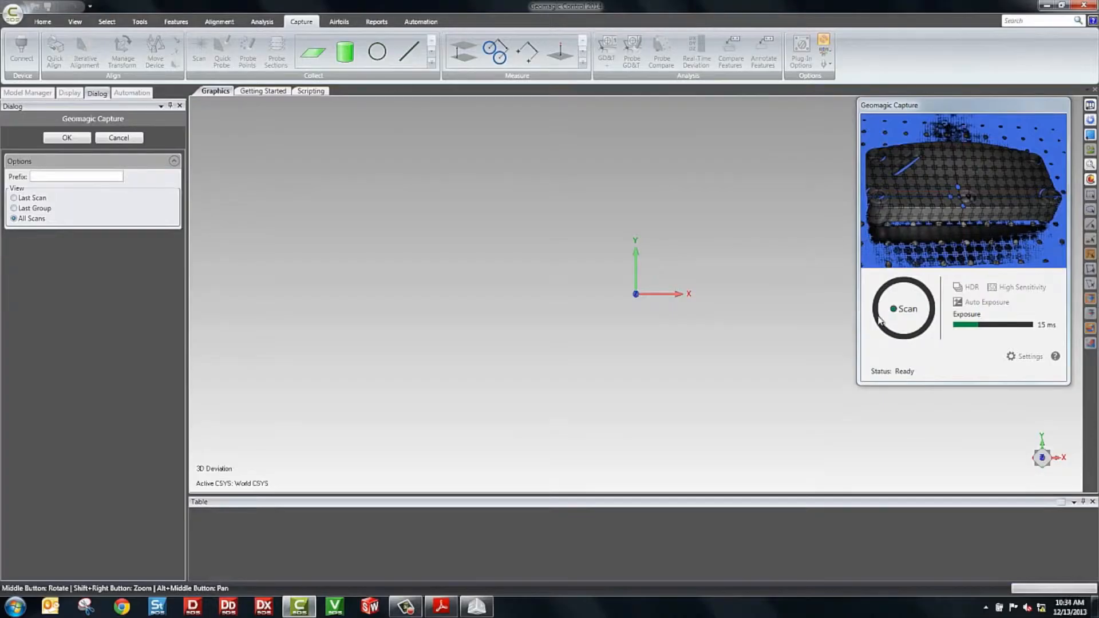
- Capture the first scans of the part, overlaying them to about 131,555 cells
left_click(903, 309)
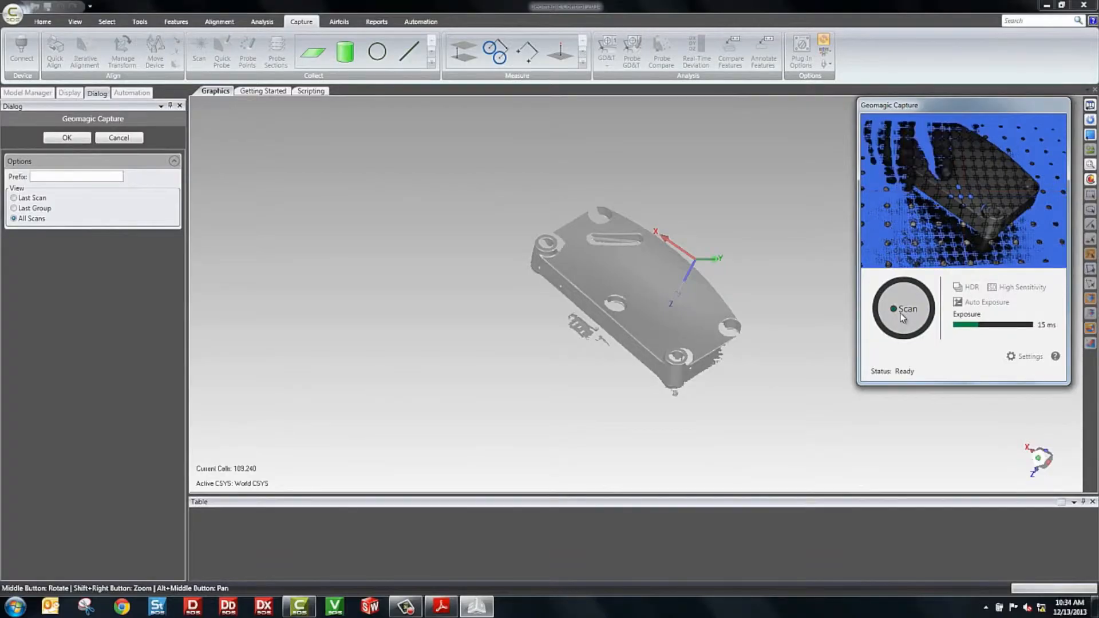
left_click(903, 309)
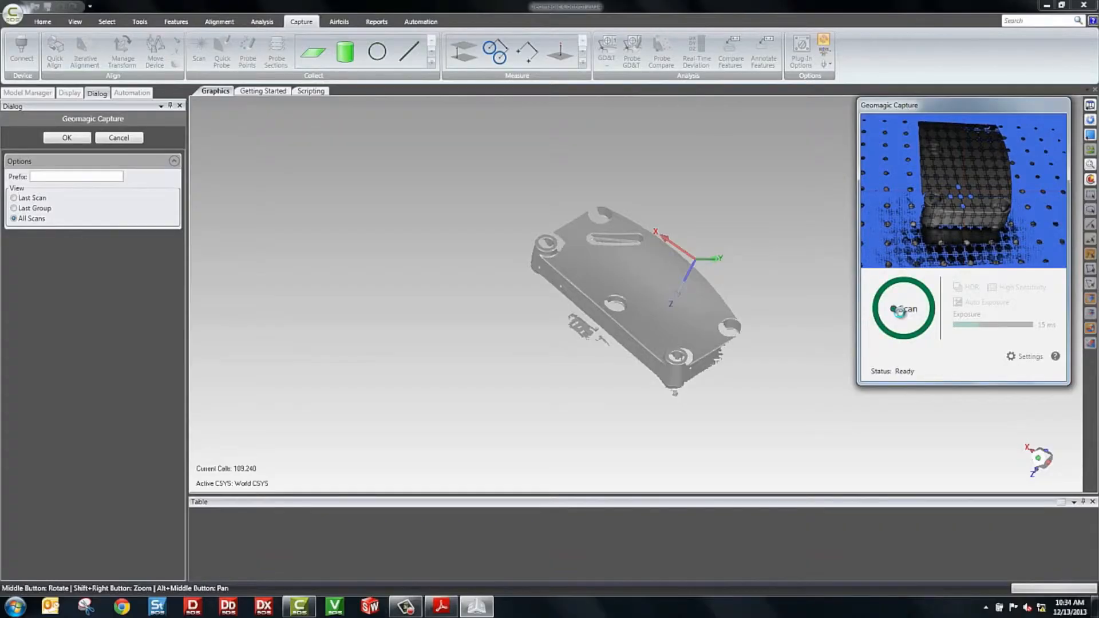
left_click(903, 308)
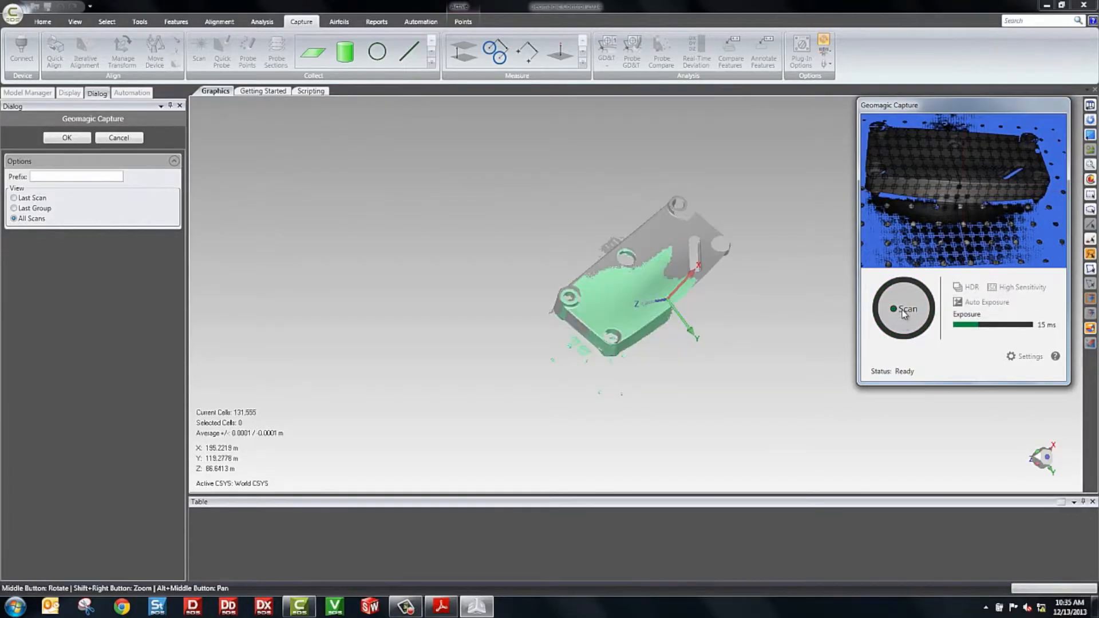
- Capture a further scan from a new orientation and finish the session, keeping scans as Group 1
left_click(904, 309)
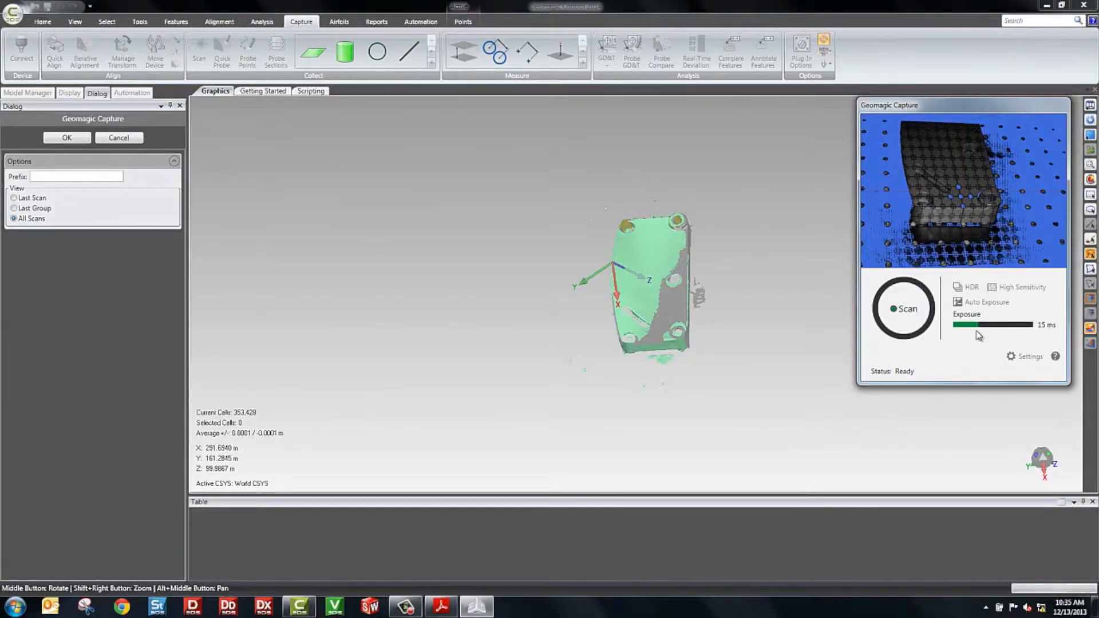
left_click(66, 138)
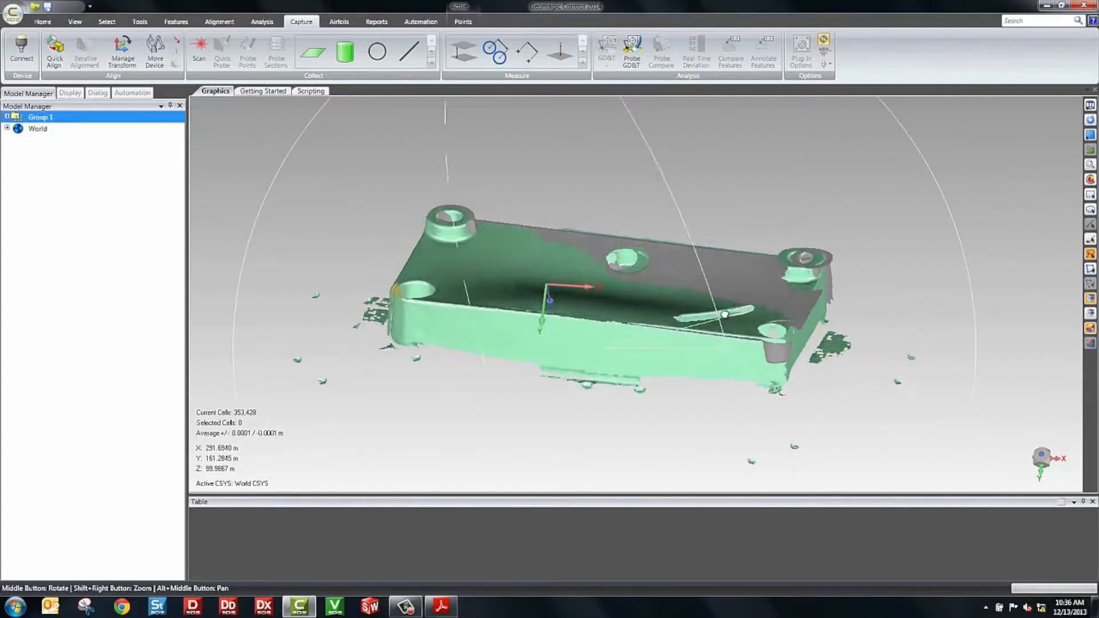
- Merge the seven Group 1 scans with Max Iterations 100 into one mesh of about 349,150 triangles
left_click(7, 117)
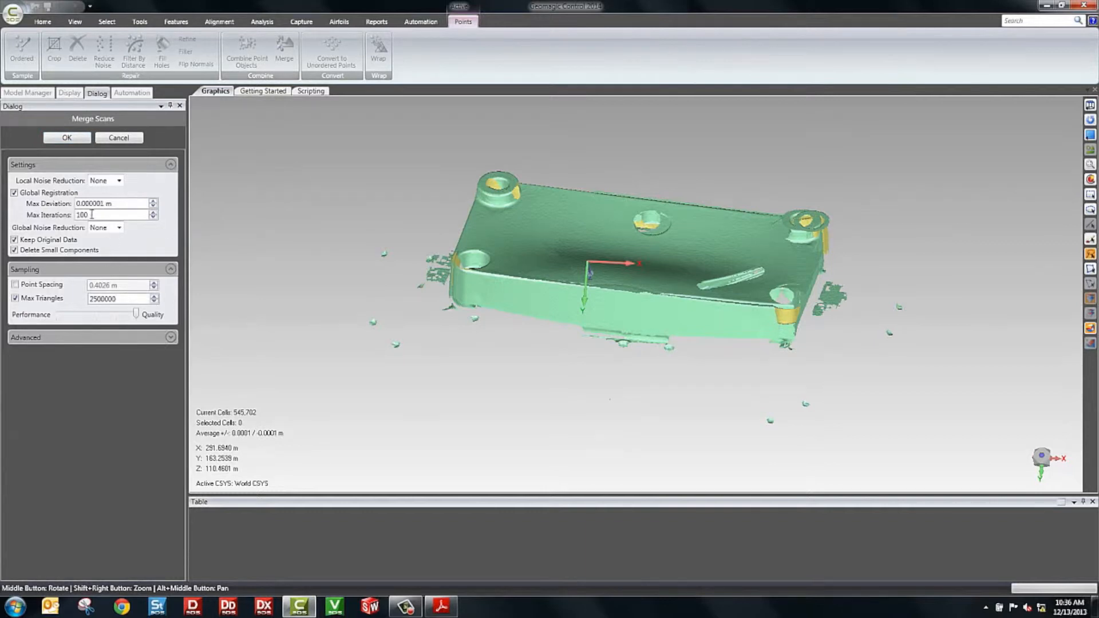
left_click(66, 138)
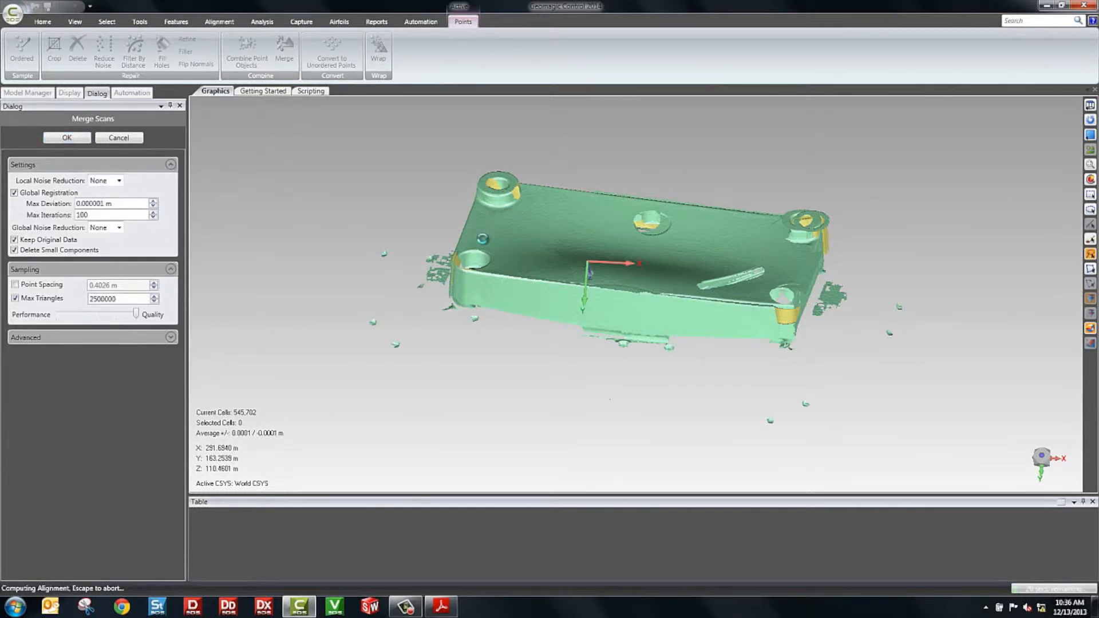
left_click(67, 137)
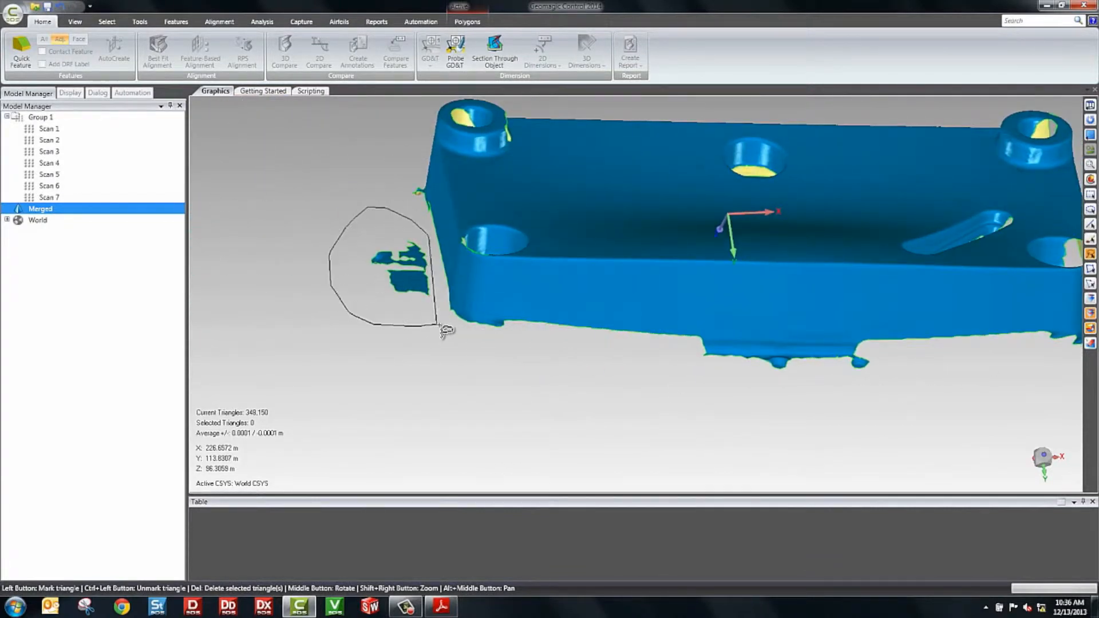
- Set the DemoPart CAD model as Reference and the merged scan as Test in the Model Manager
right_click(35, 127)
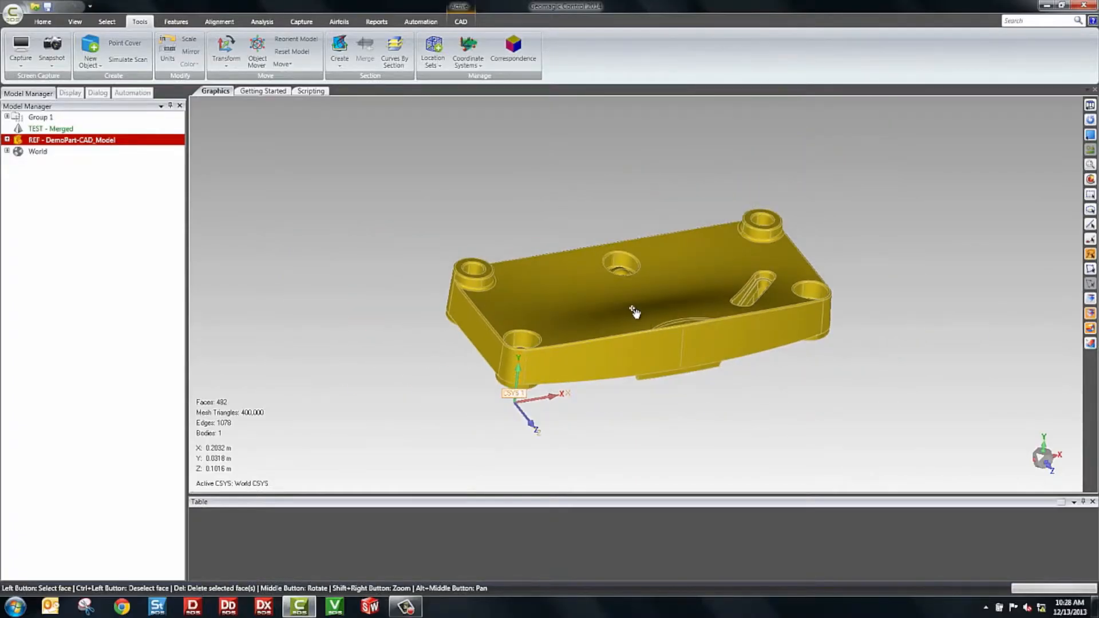
mouse_move(619, 300)
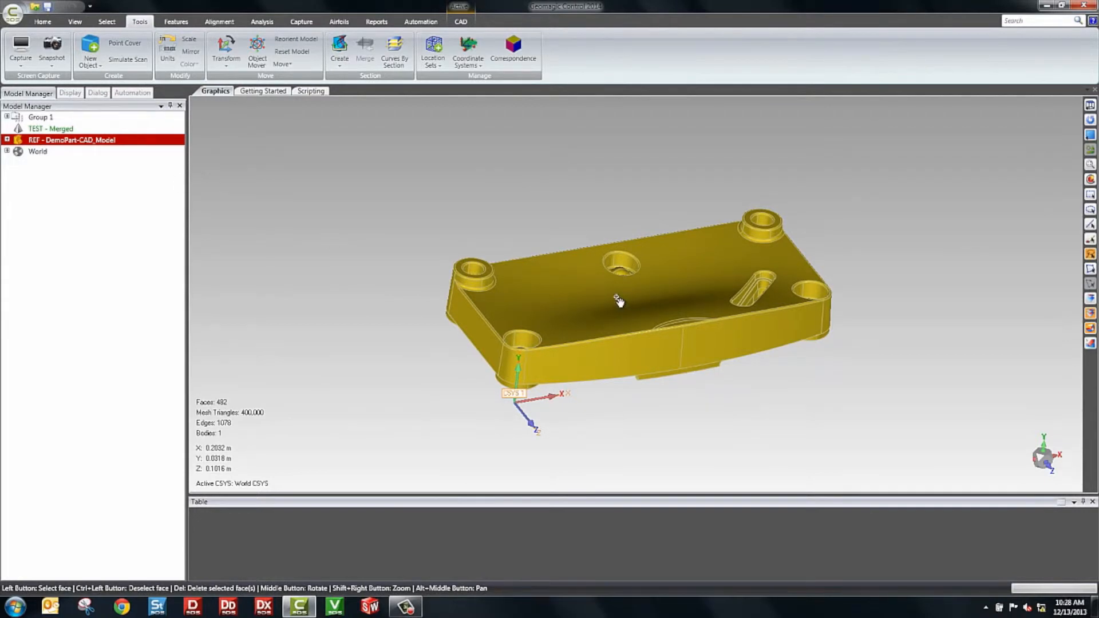
- Run Best Fit Alignment of the merged scan onto the CAD model and accept the ~0.000645 m result
left_click(41, 21)
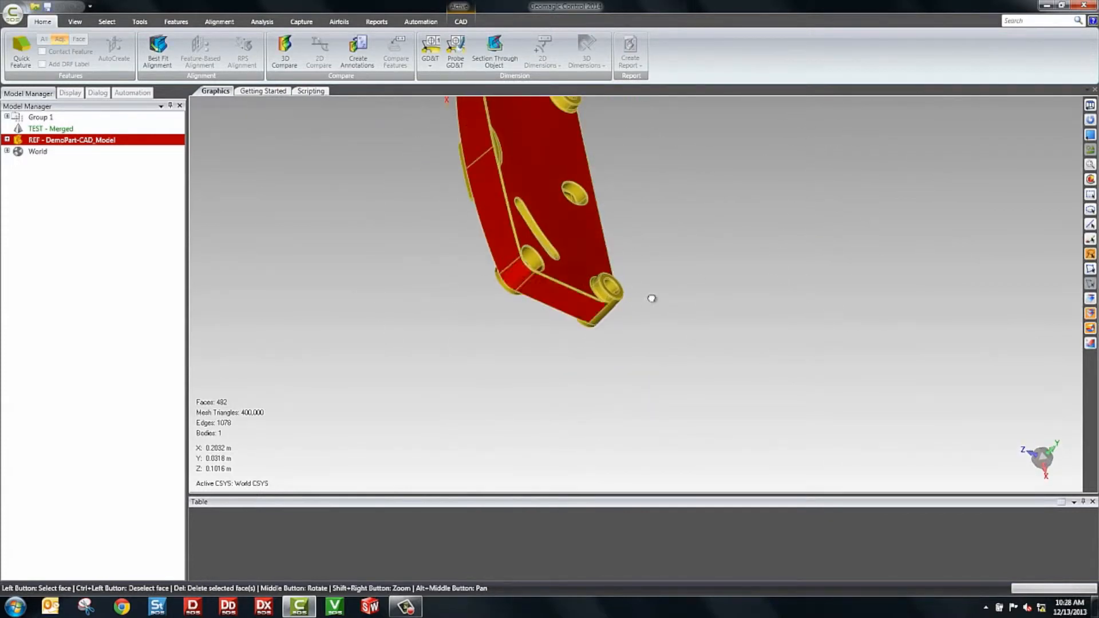
left_click_drag(652, 298, 810, 177)
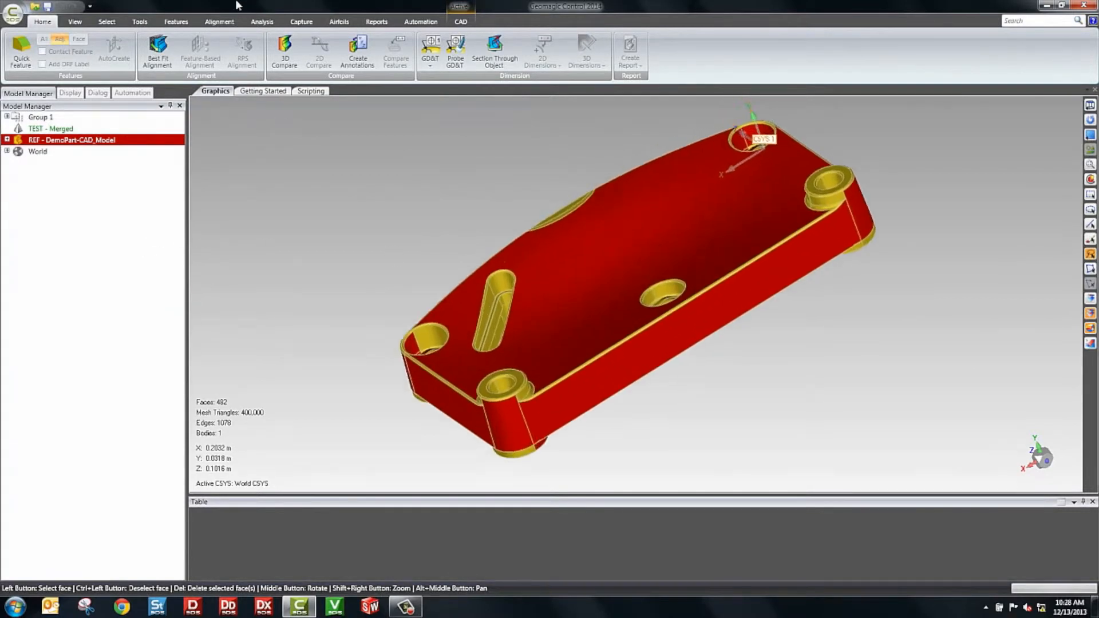
left_click(157, 49)
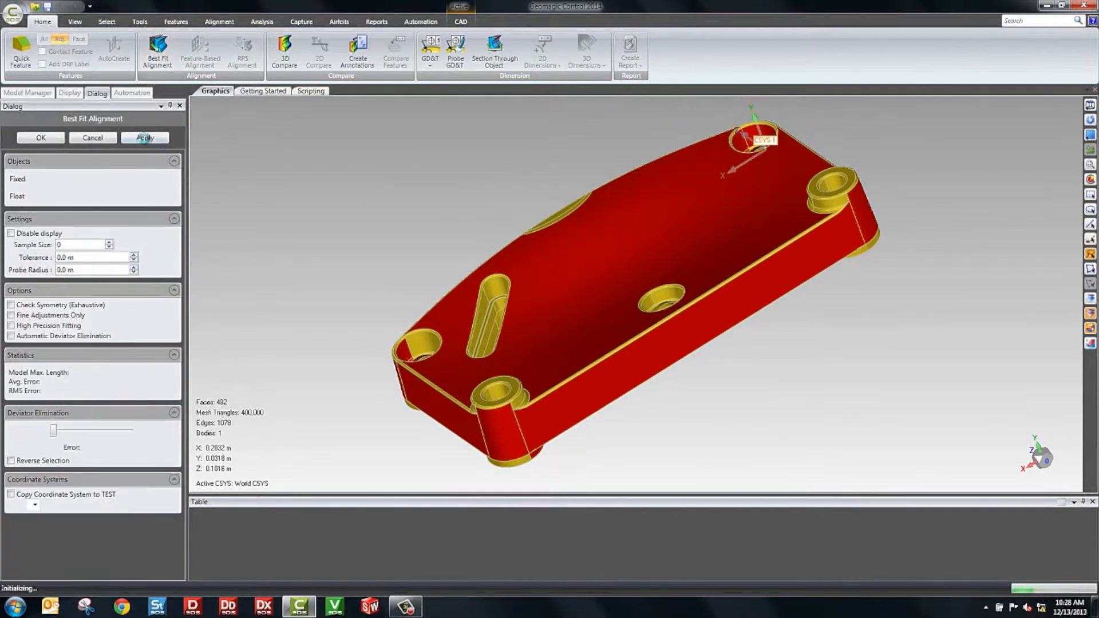
left_click(145, 137)
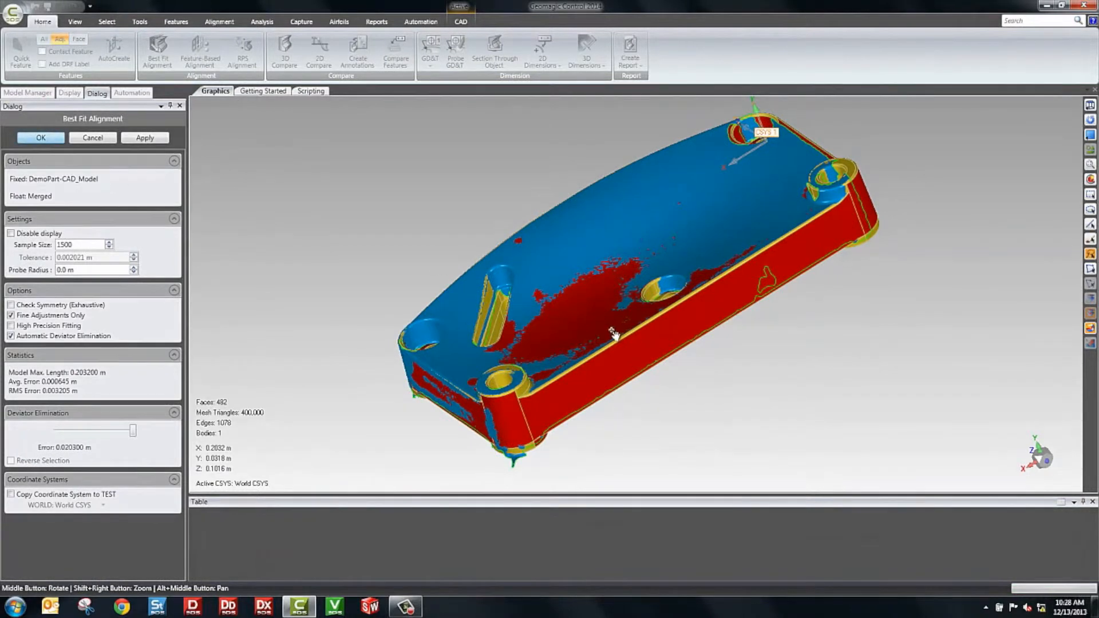
left_click(41, 137)
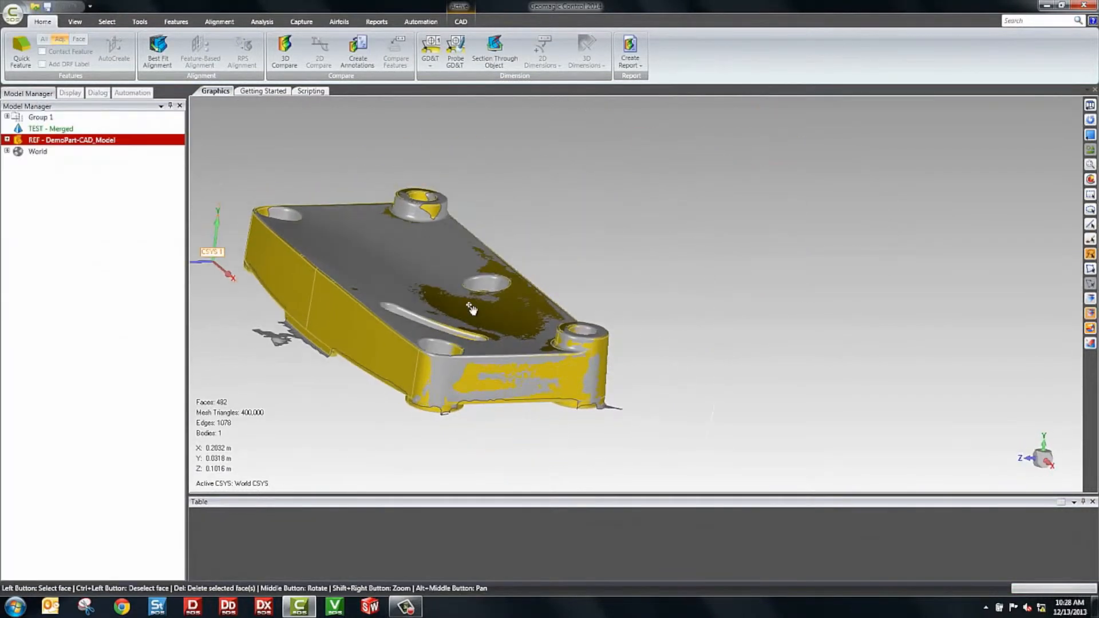
- Compute the 3D Compare deviation colour map and set Max. Critical to 0.001 m
left_click(284, 51)
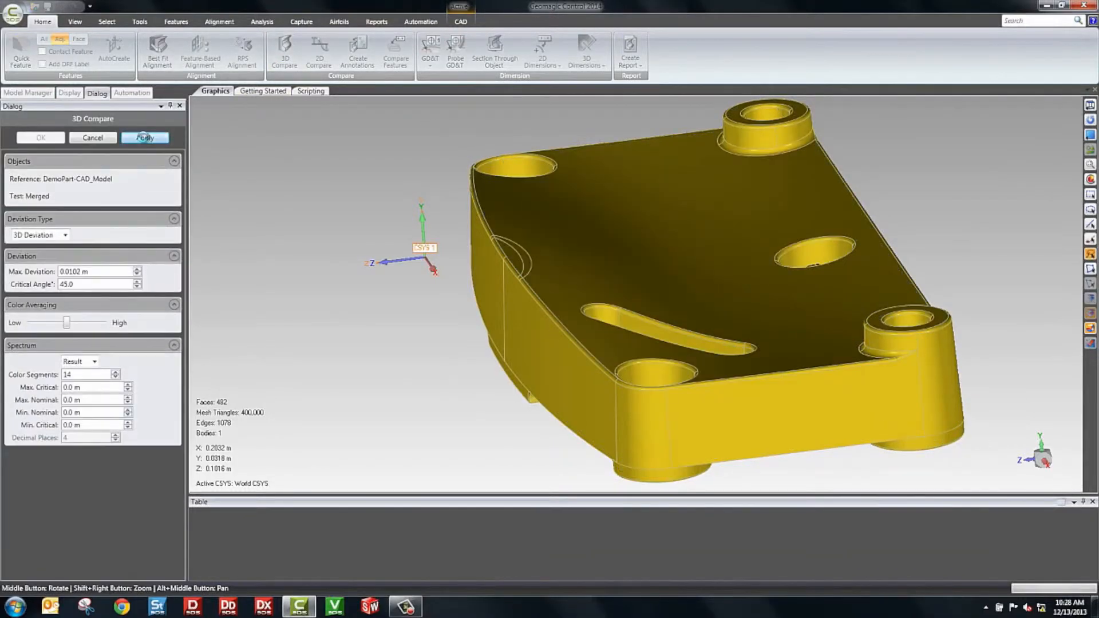
left_click(145, 137)
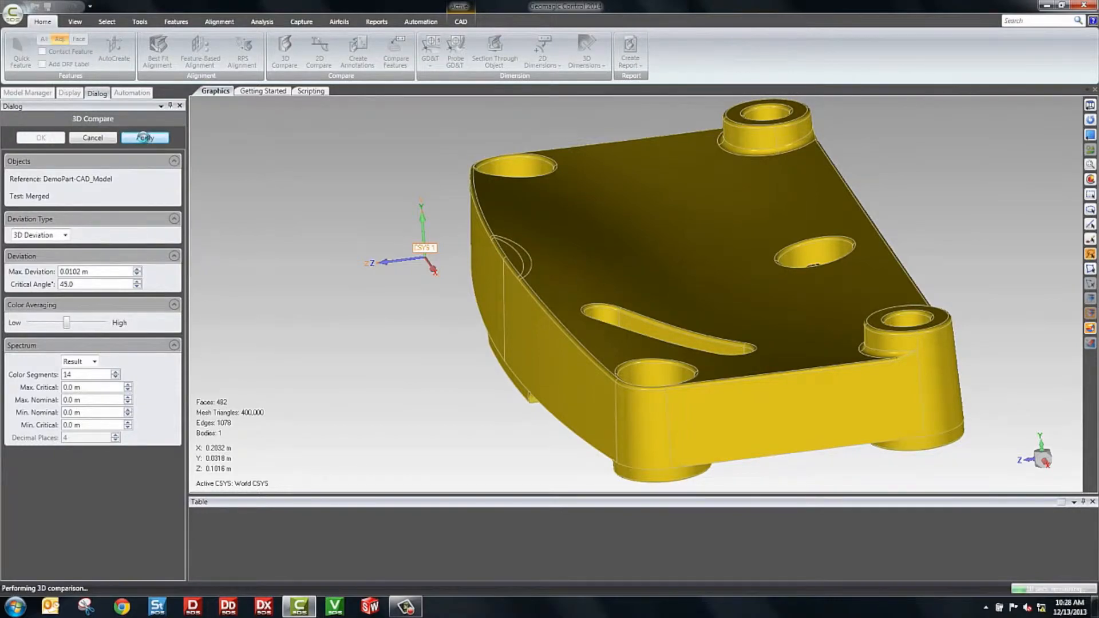
left_click(144, 137)
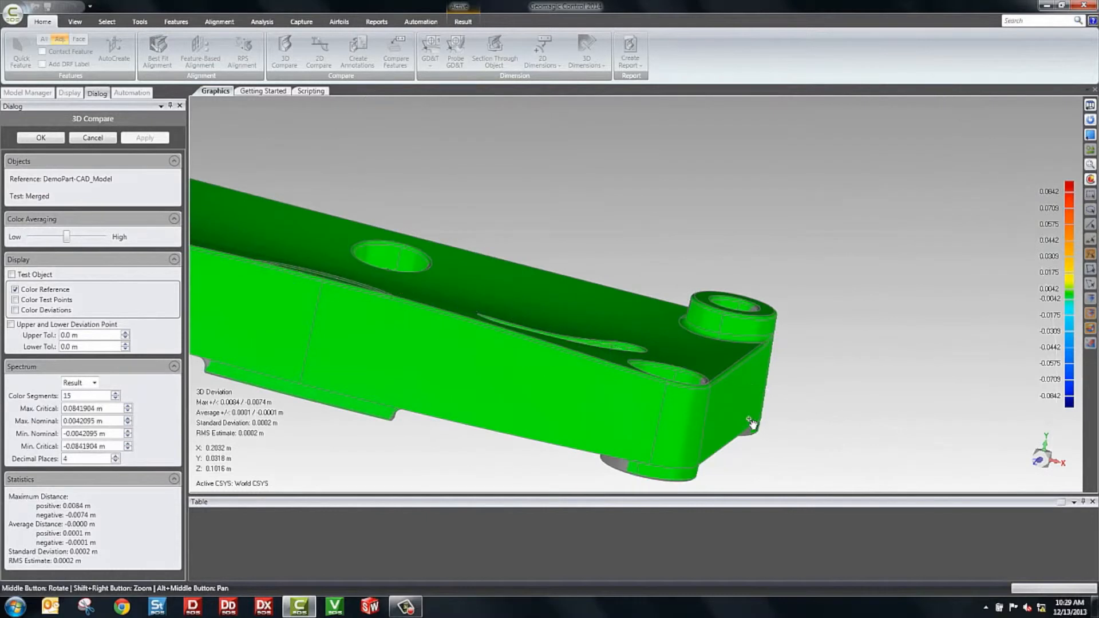
left_click_drag(752, 422, 689, 452)
type("1")
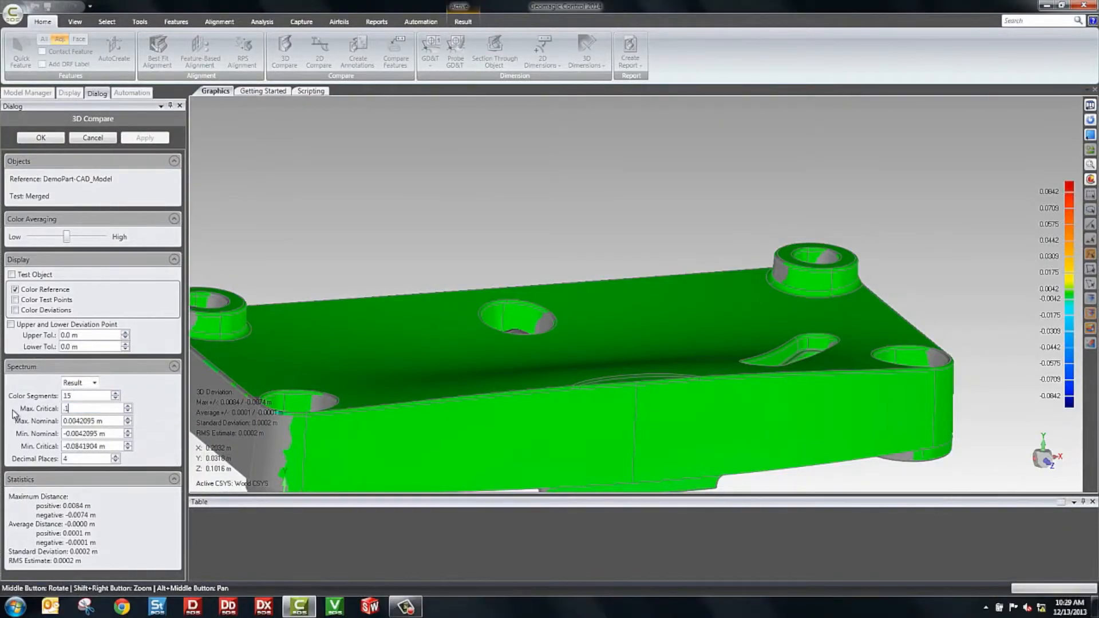
type("0.001 m")
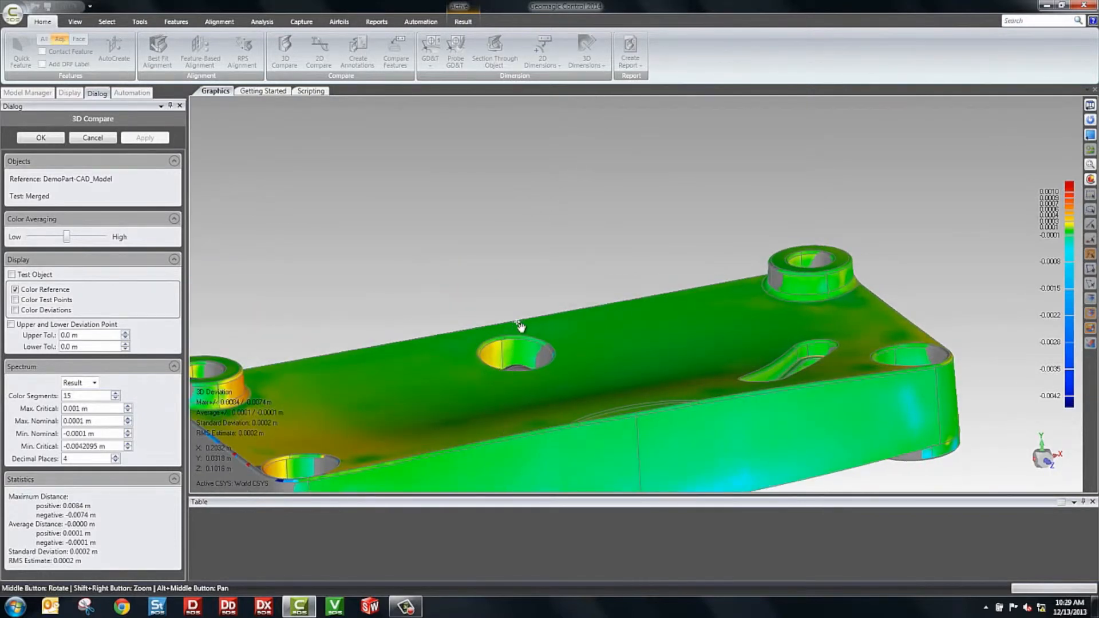
mouse_move(513, 333)
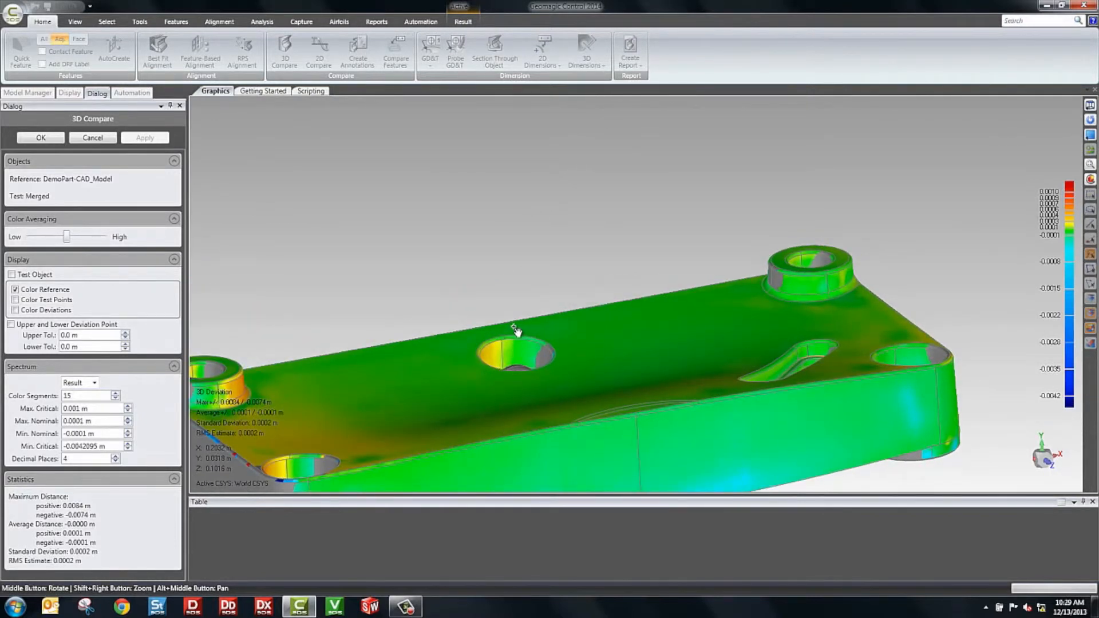
left_click_drag(516, 330, 652, 426)
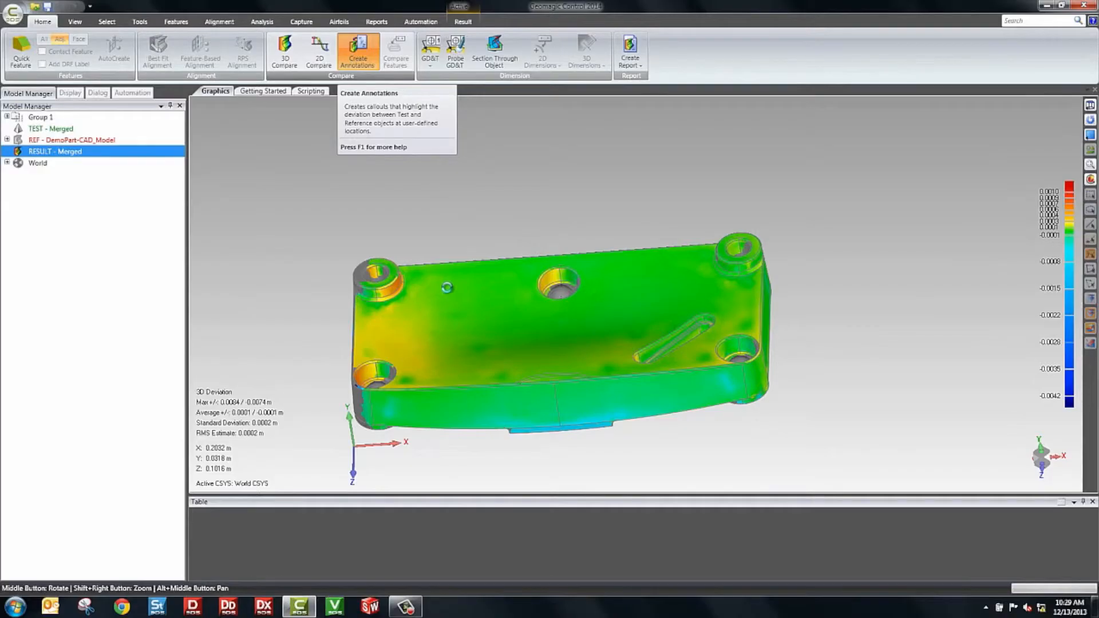
- Start the Create 2D Dimensions dialog on the Section A-A cross-section
left_click(356, 51)
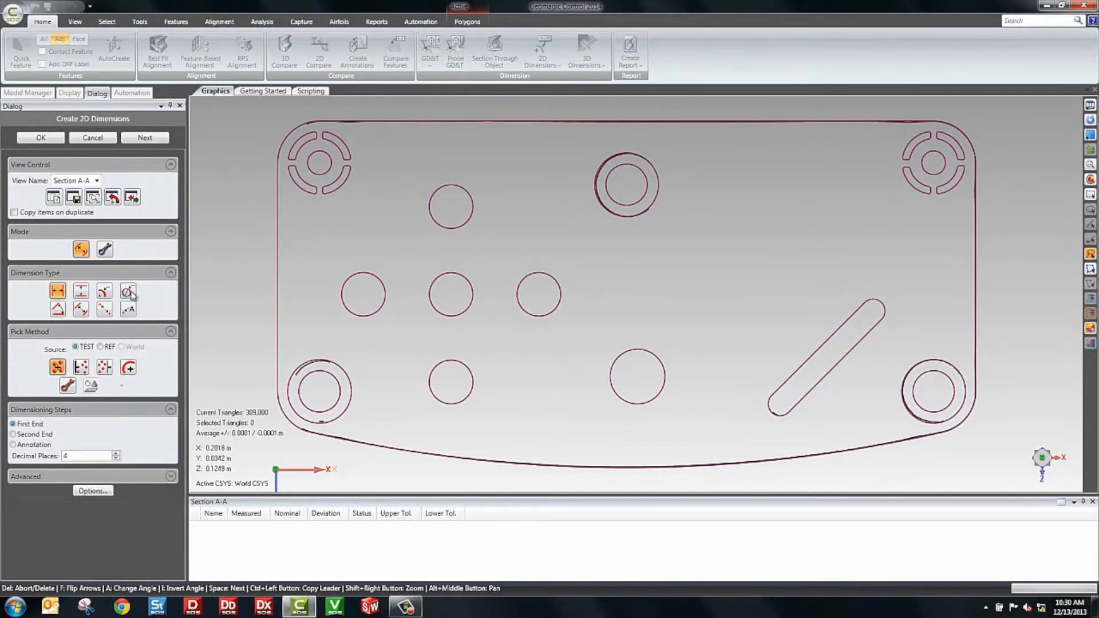
- Add diameter dimensions D1 and D2 to the upper-middle and lower-left holes and accept them
left_click(128, 292)
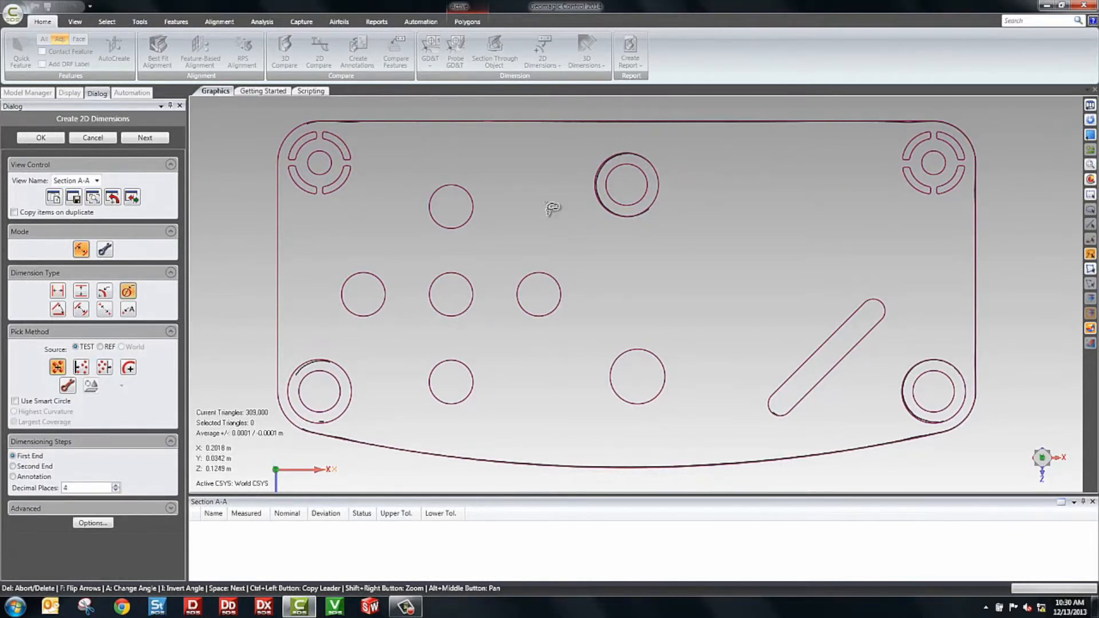
left_click(627, 184)
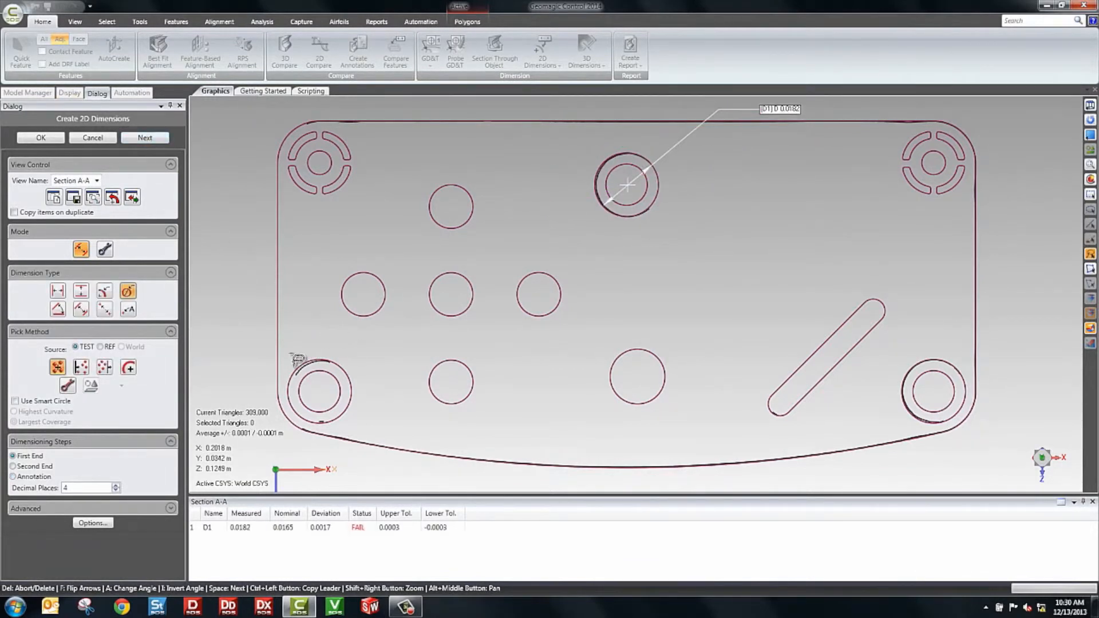
left_click(317, 391)
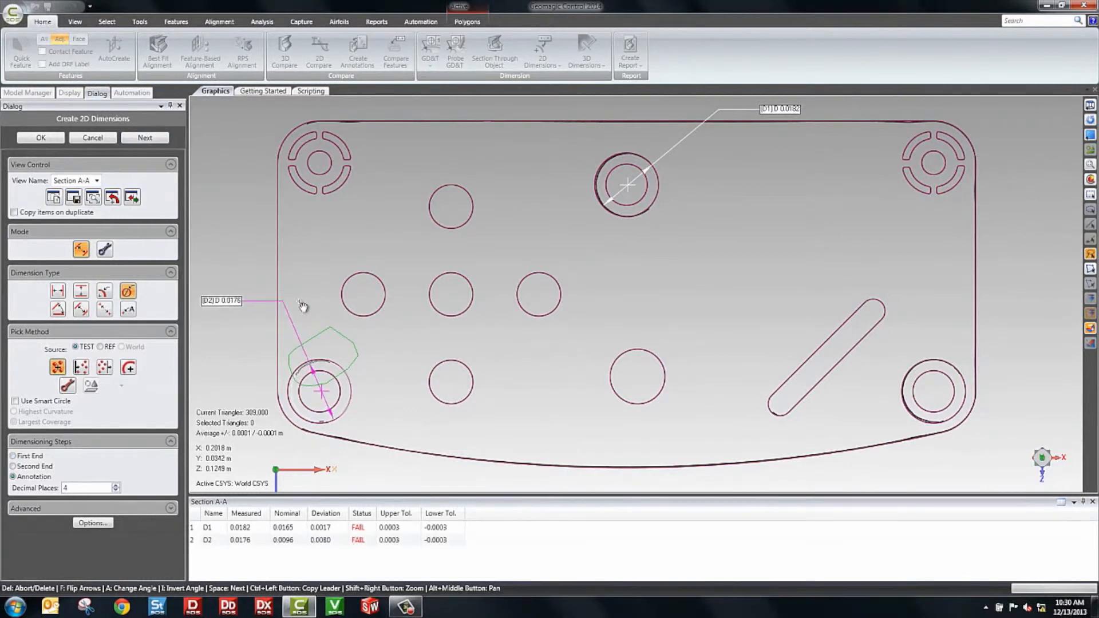
left_click(40, 137)
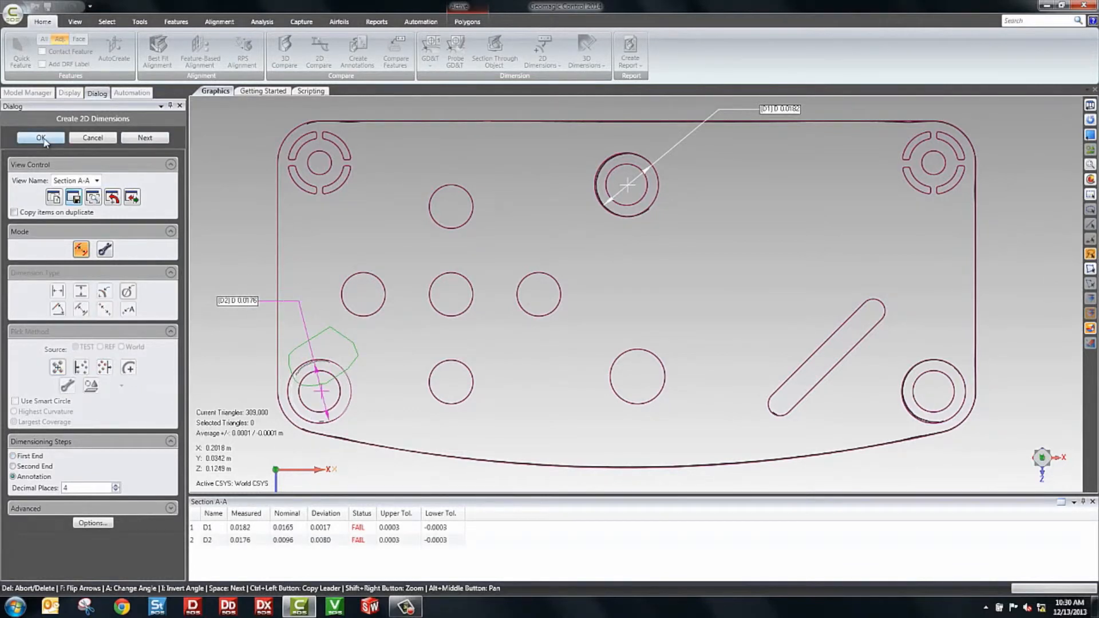
left_click(38, 137)
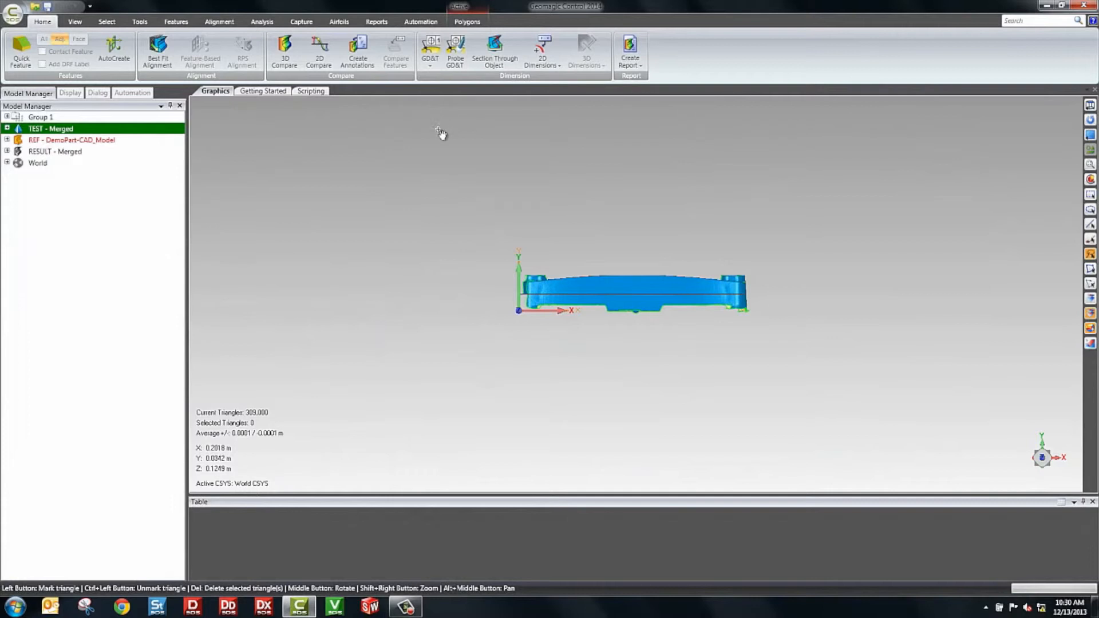
mouse_move(630, 48)
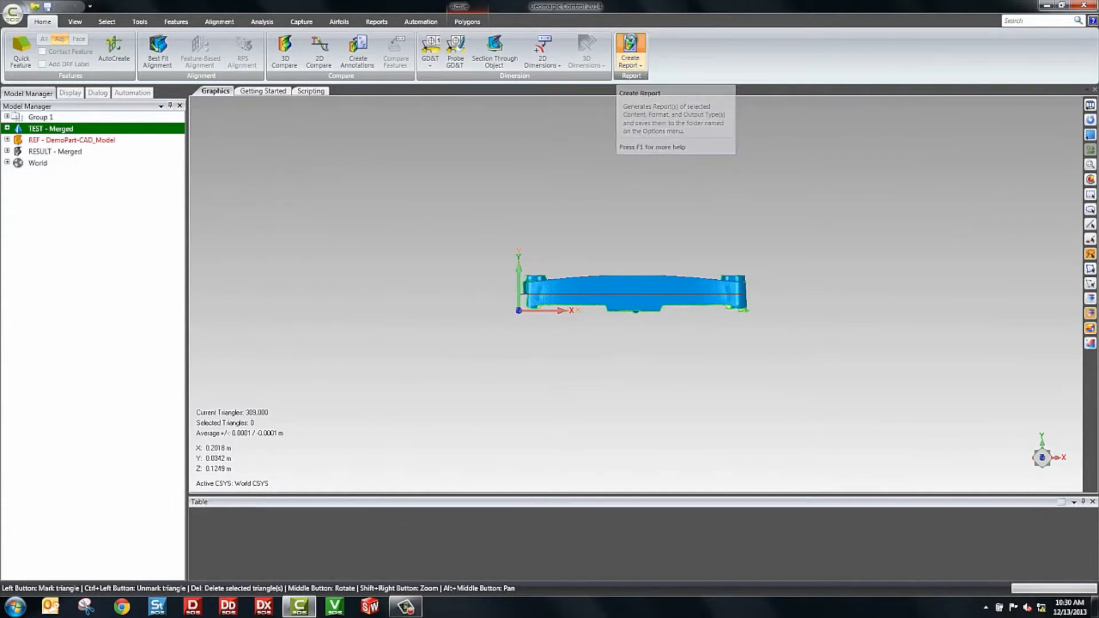
- Generate the inspection report as a 3D PDF via Create Report
left_click(629, 45)
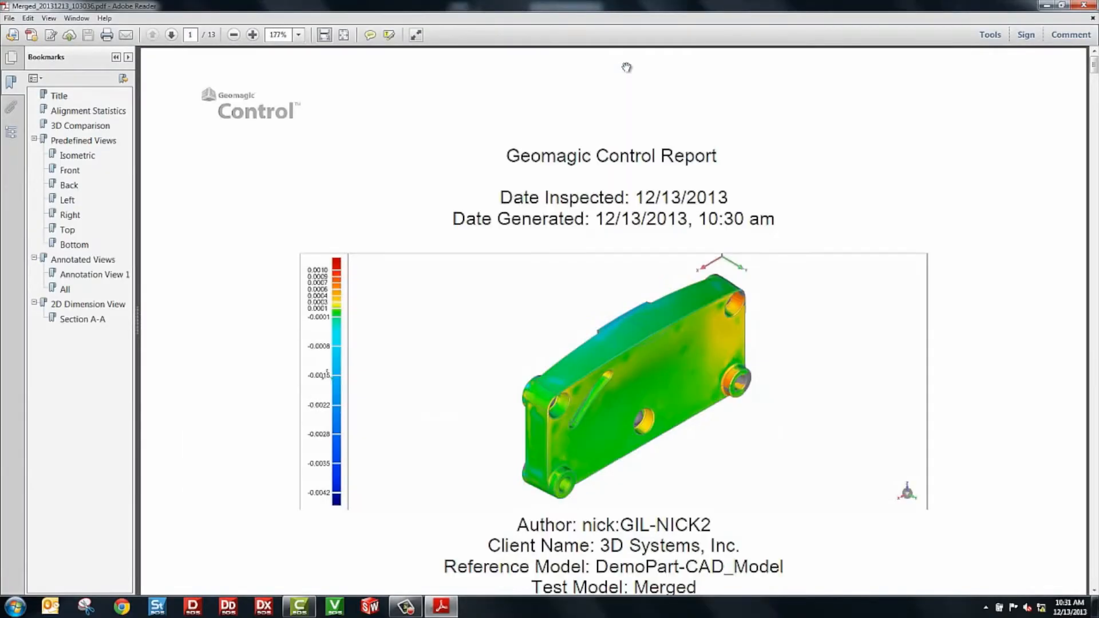
mouse_move(814, 142)
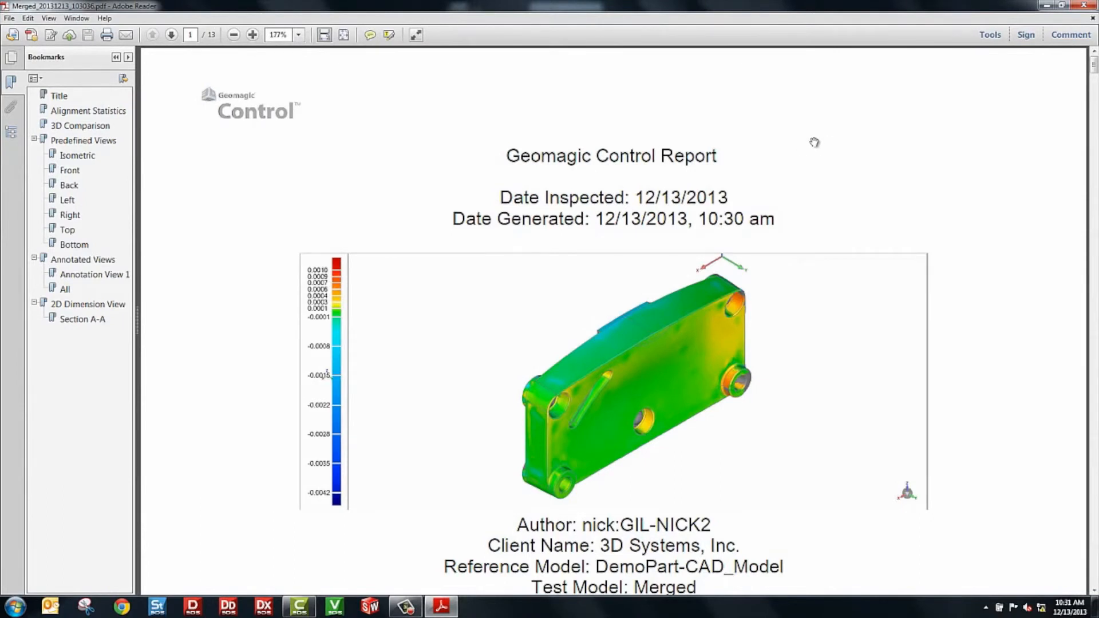
mouse_move(809, 317)
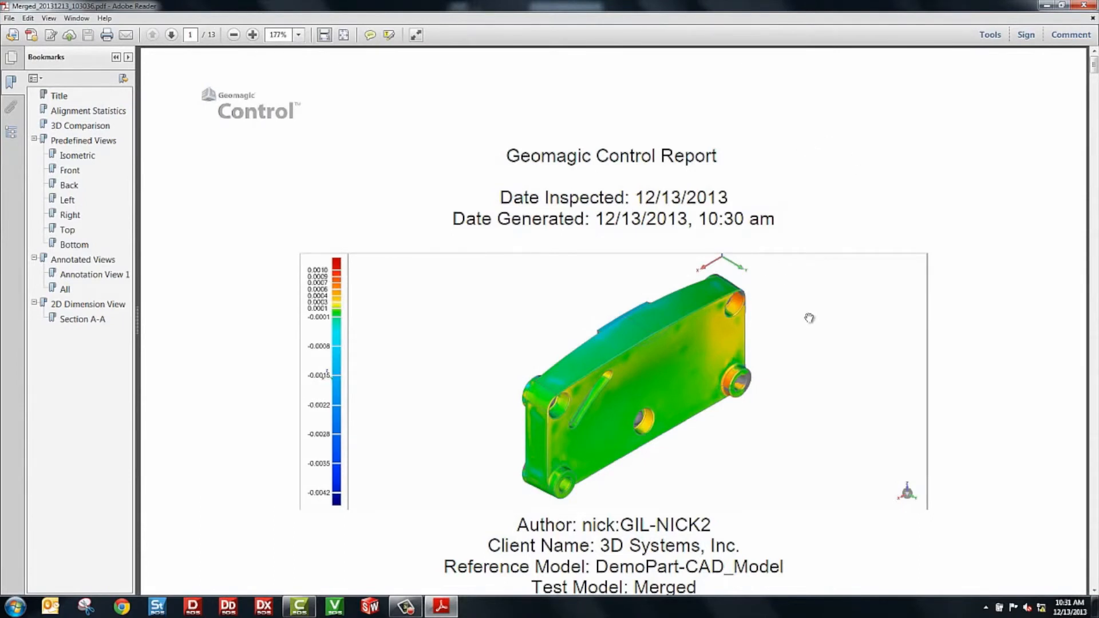
mouse_move(945, 371)
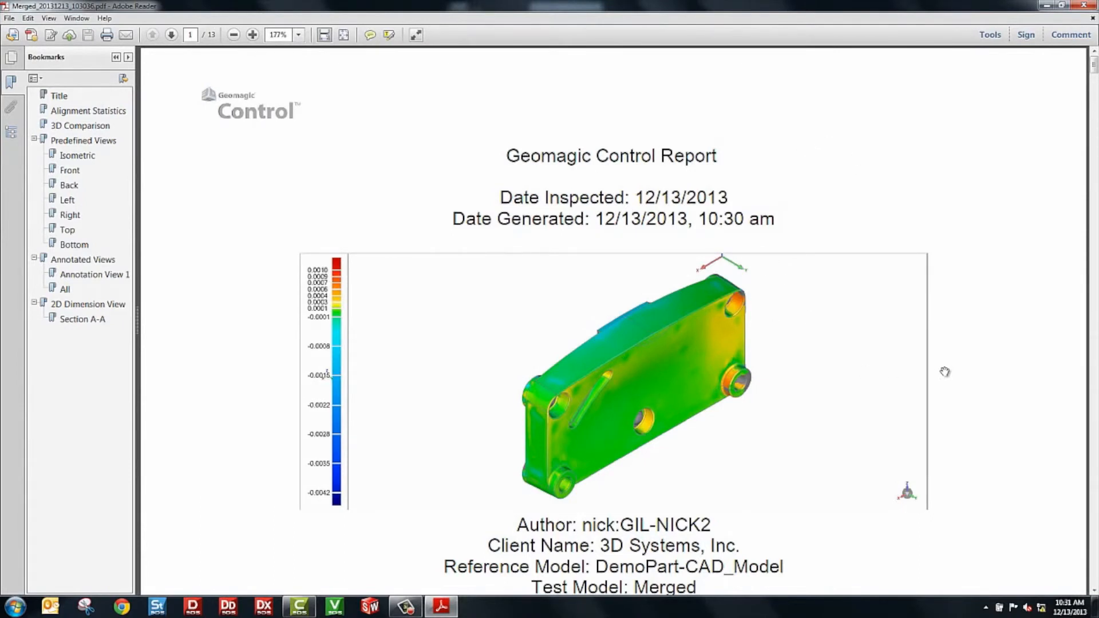
- Activate the embedded 3D deviation model and rotate it to show its top face with callouts
scroll("down", 3)
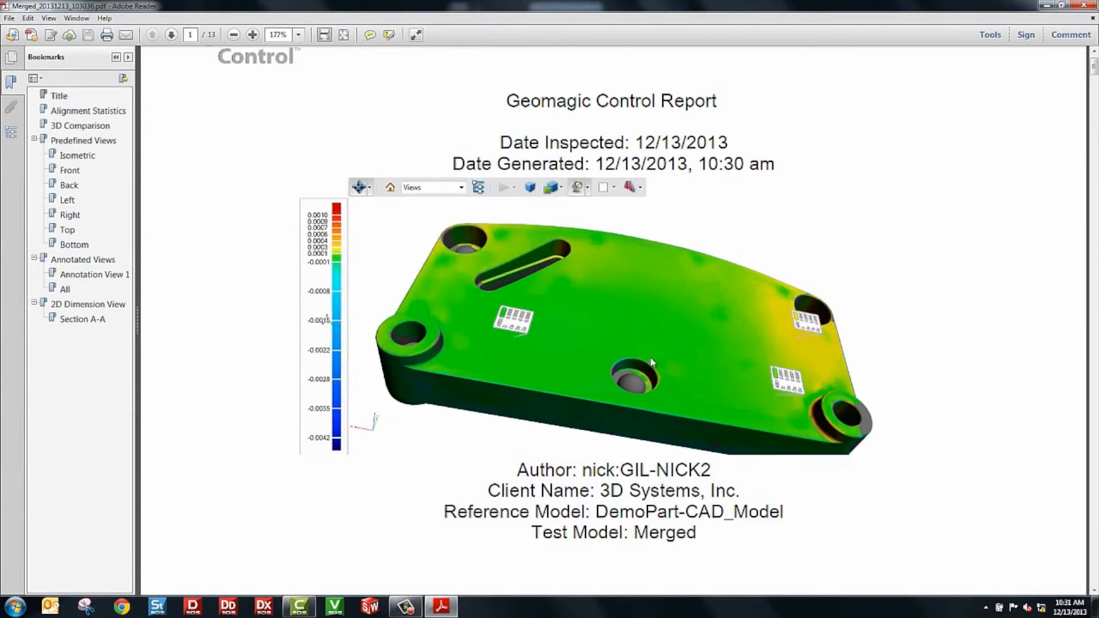
left_click_drag(652, 363, 596, 336)
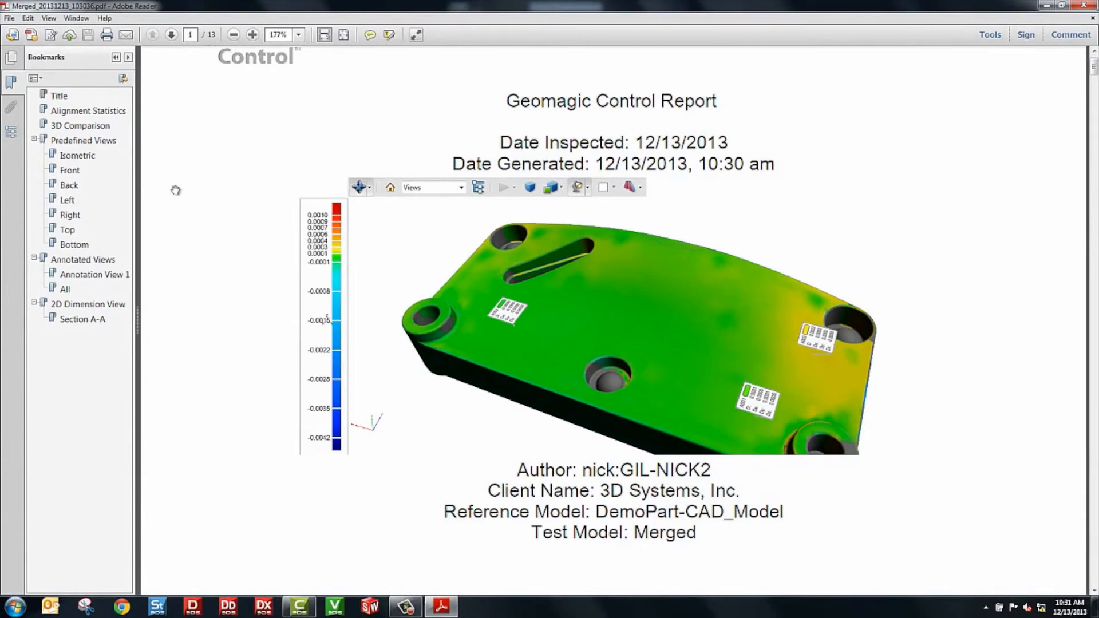
- Review the 3D Comparison results page and the Isometric predefined view via bookmarks
left_click(79, 125)
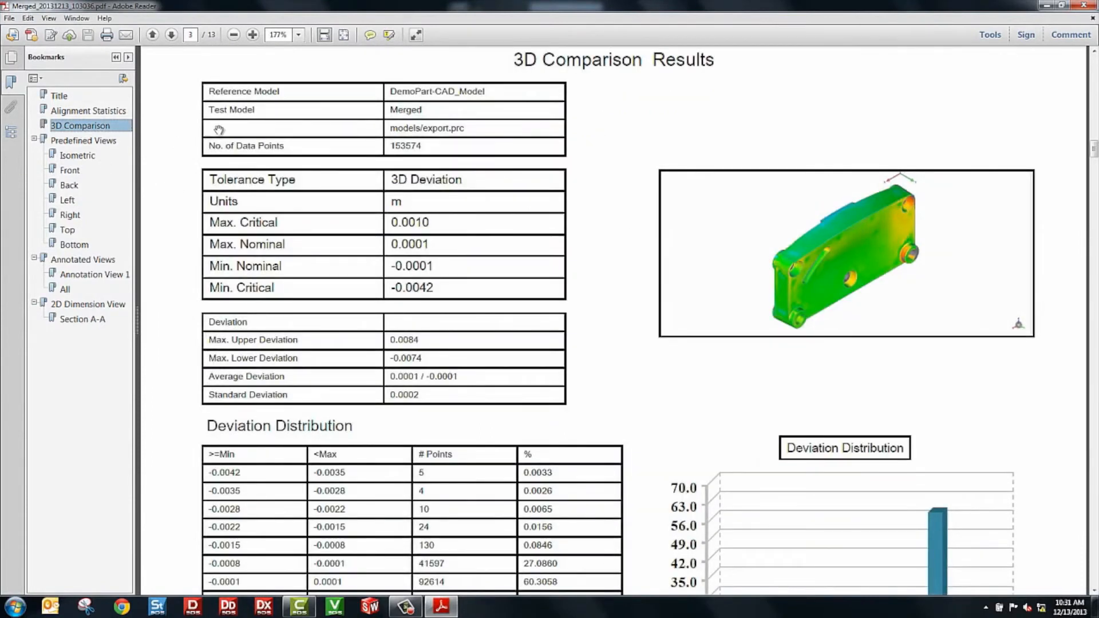
mouse_move(544, 288)
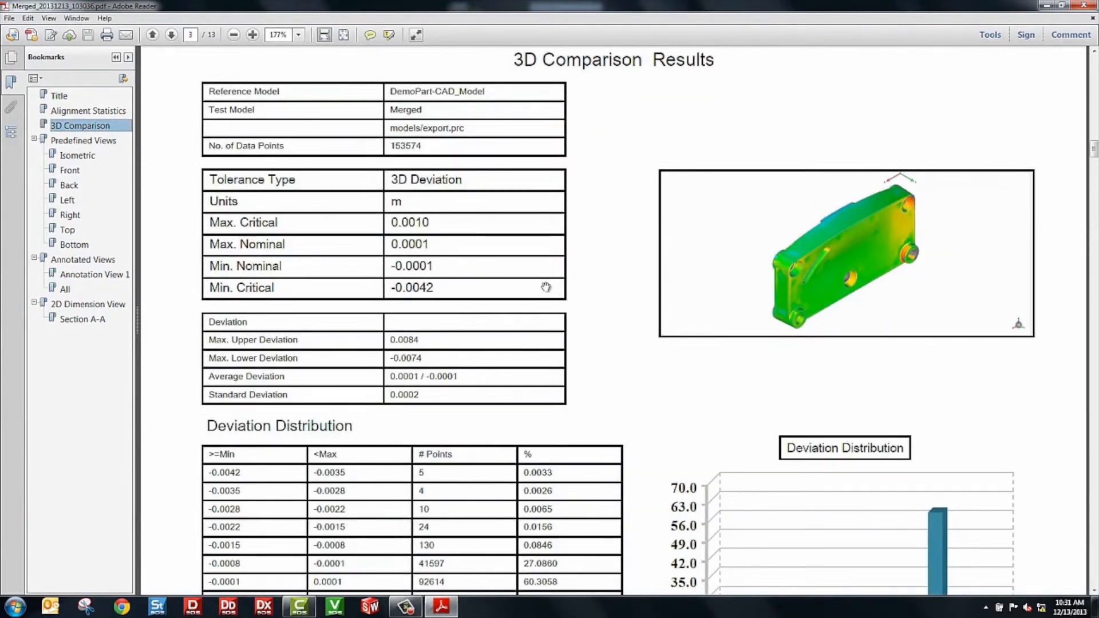
scroll("down", 3)
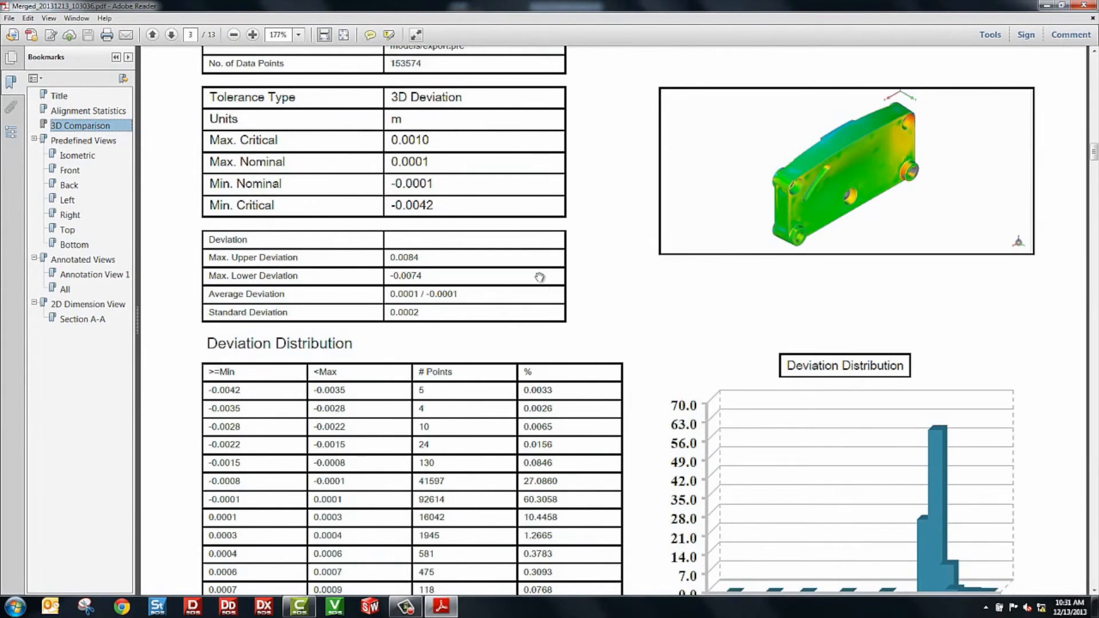
mouse_move(81, 168)
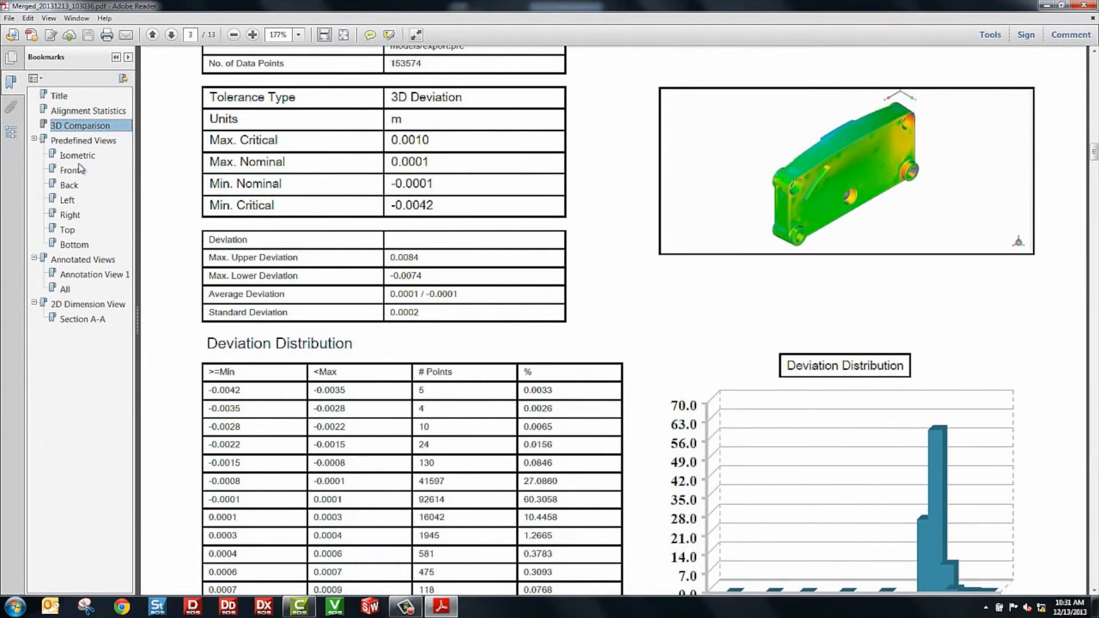
left_click(77, 155)
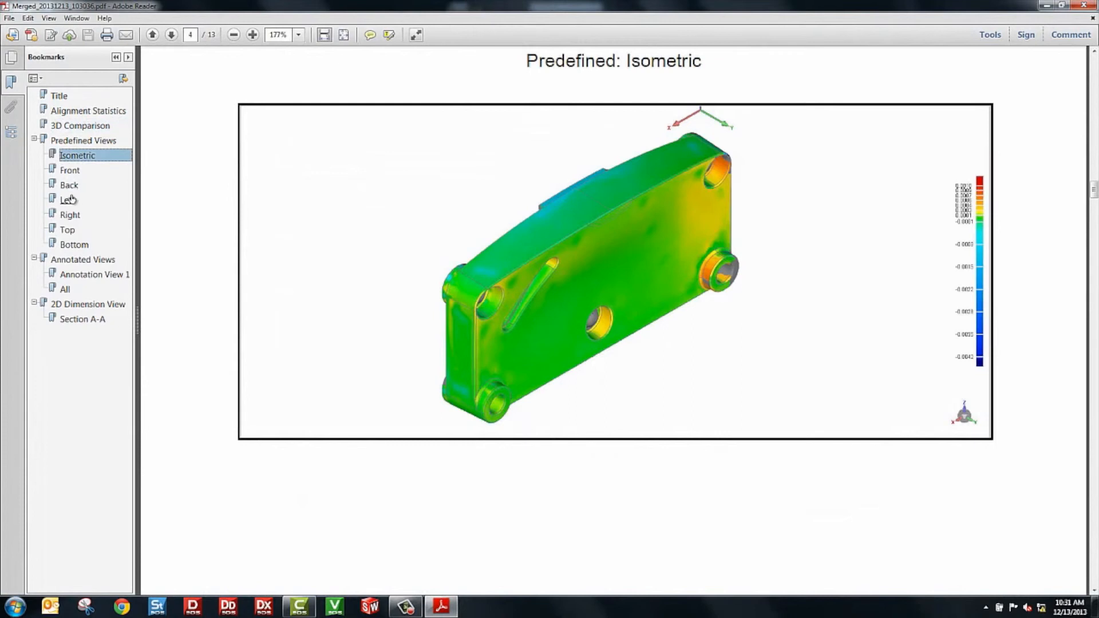
- Continue through the Right and Annotated Views pages, finishing on Section A-A dimensions
left_click(69, 215)
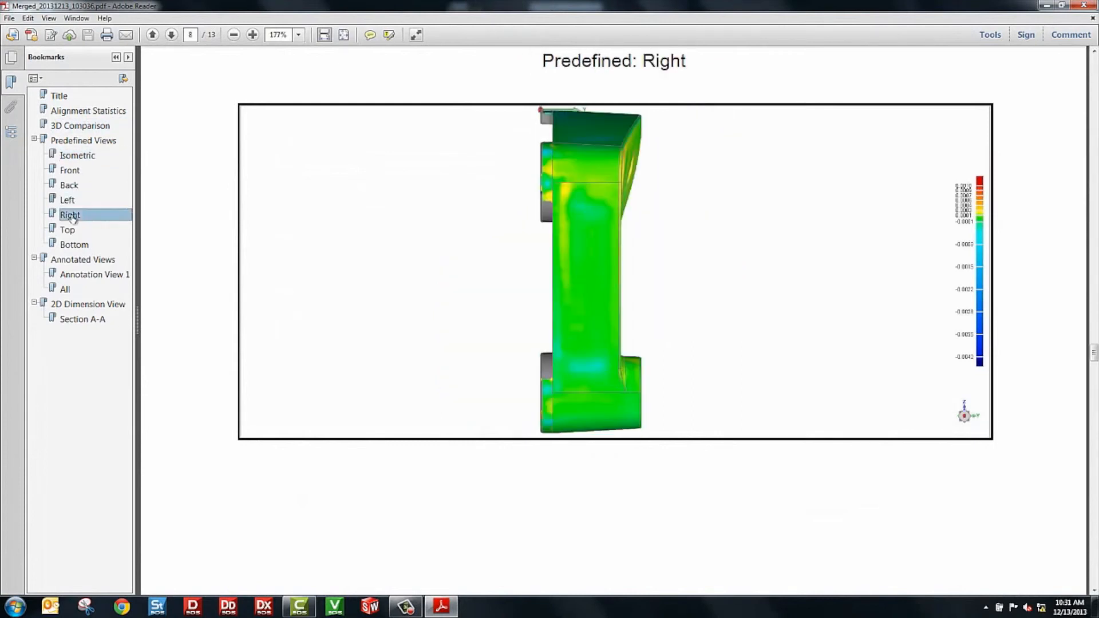
left_click(83, 259)
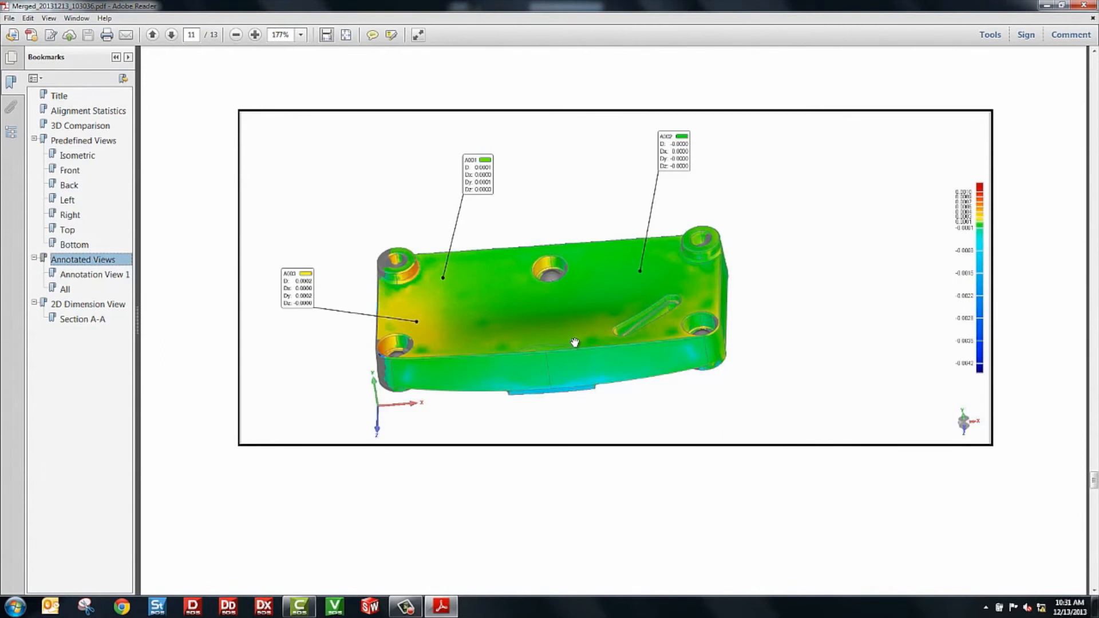
mouse_move(564, 333)
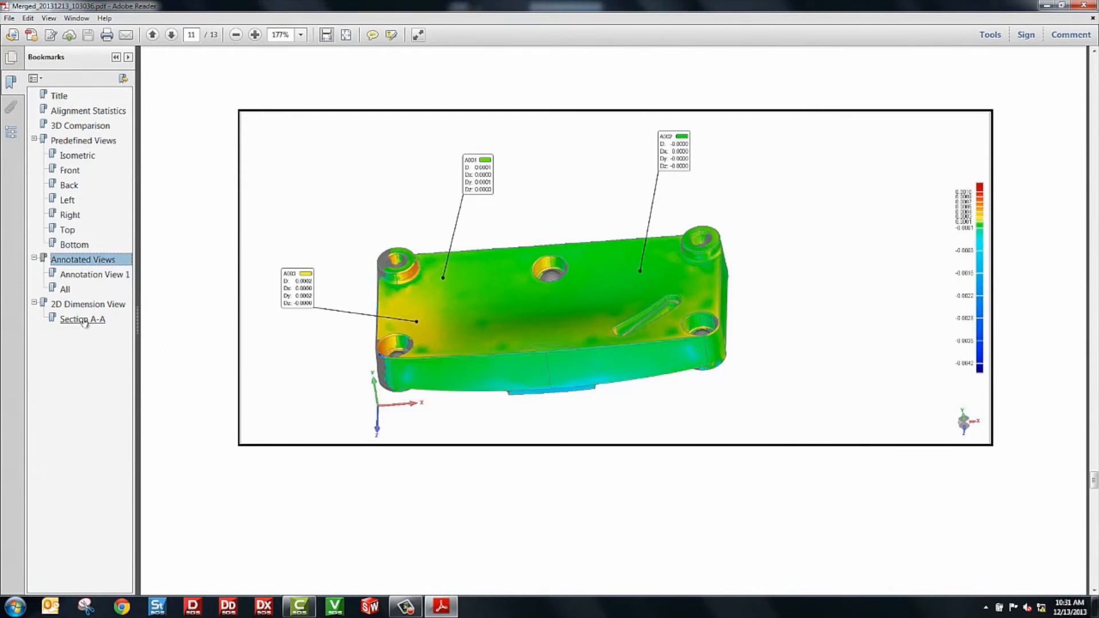
left_click(82, 319)
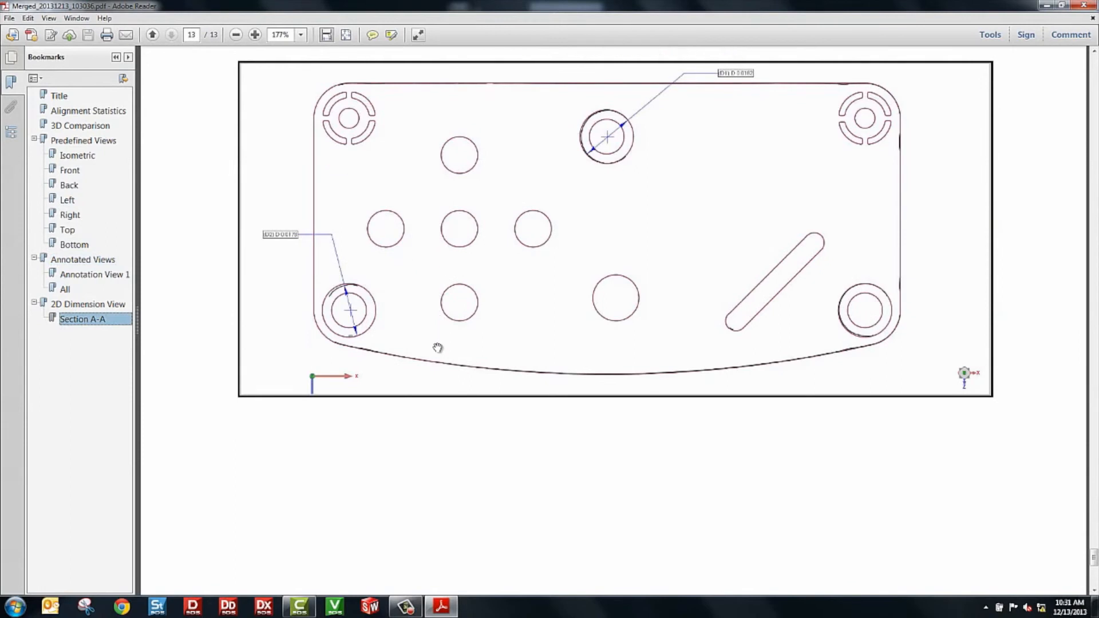